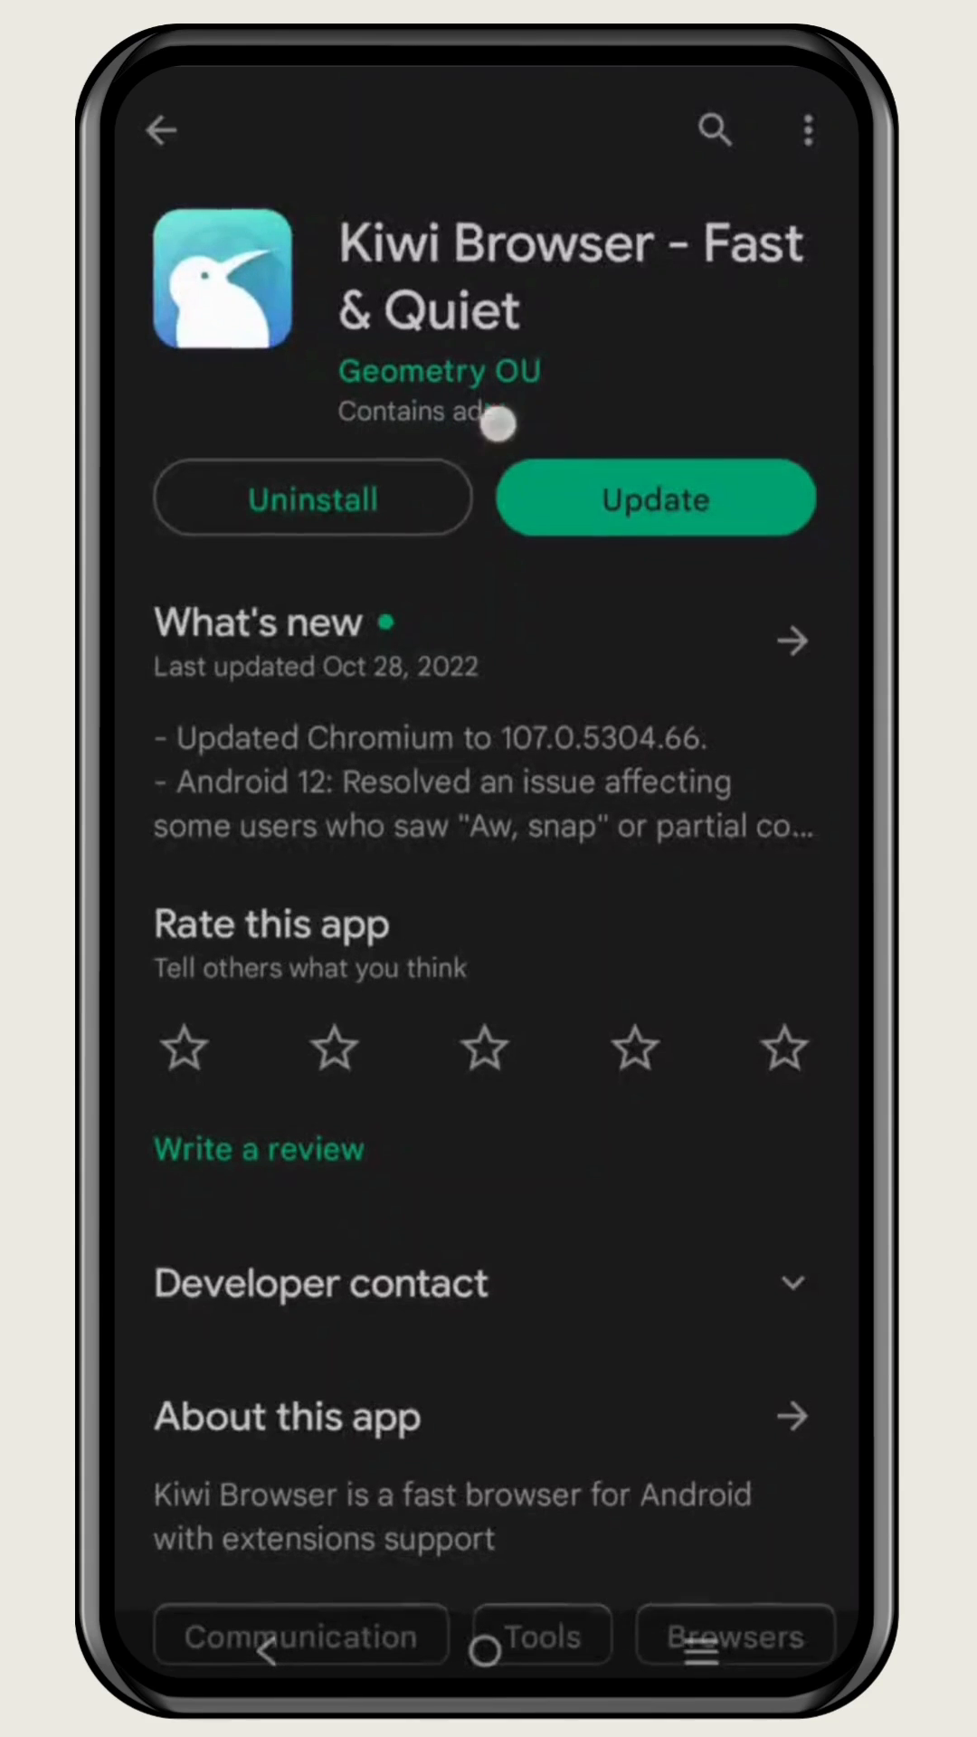
- Reach the Chrome Web Store extensions catalogue from the browser's main menu
{"action": "scroll", "scroll_direction": "down", "scroll_amount": 3}
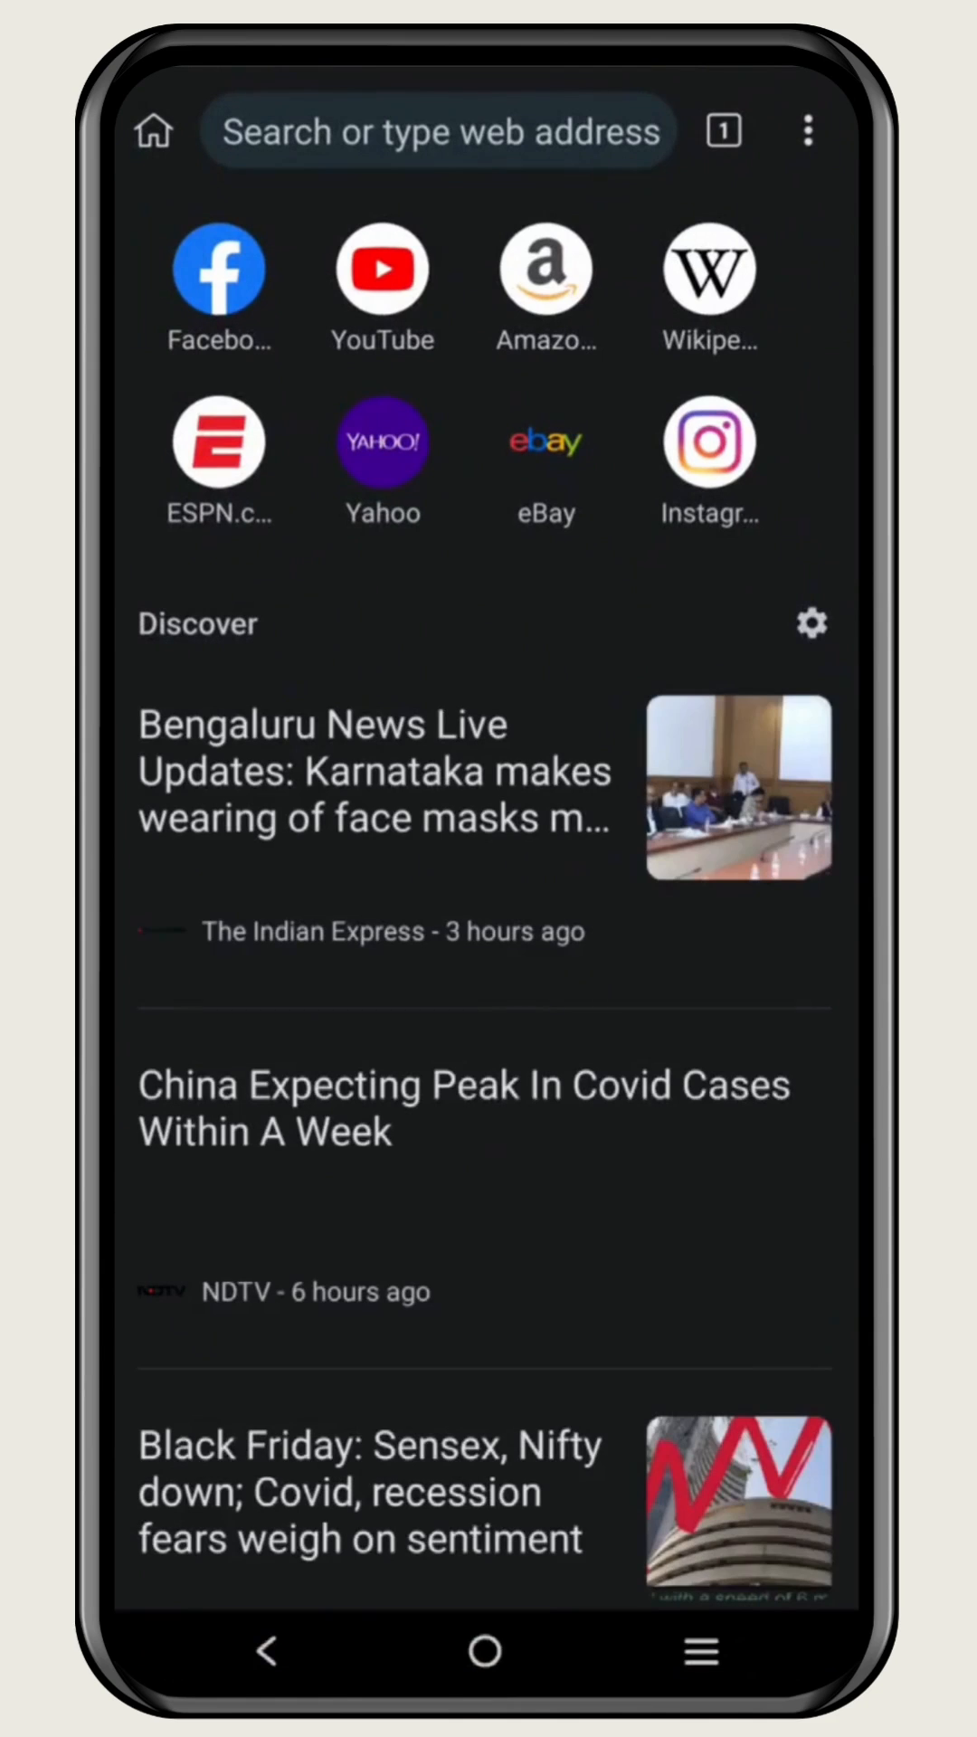
{"action": "left_click", "coordinate": [806, 131]}
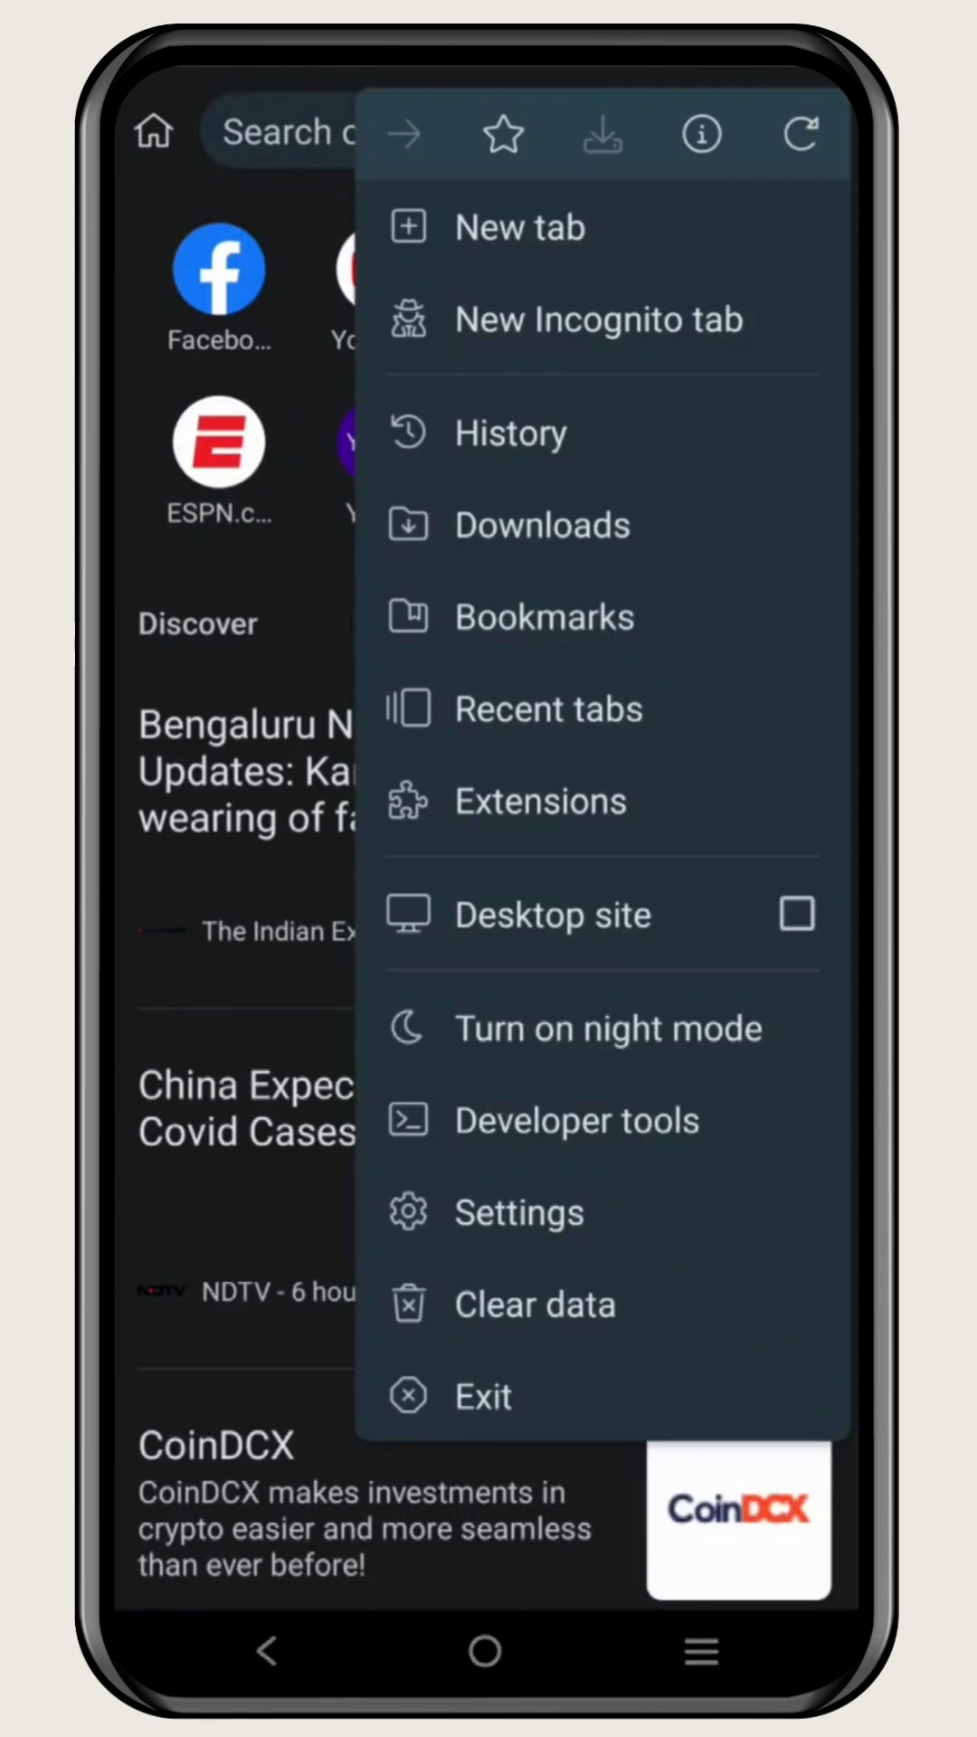
{"action": "left_click", "coordinate": [541, 801]}
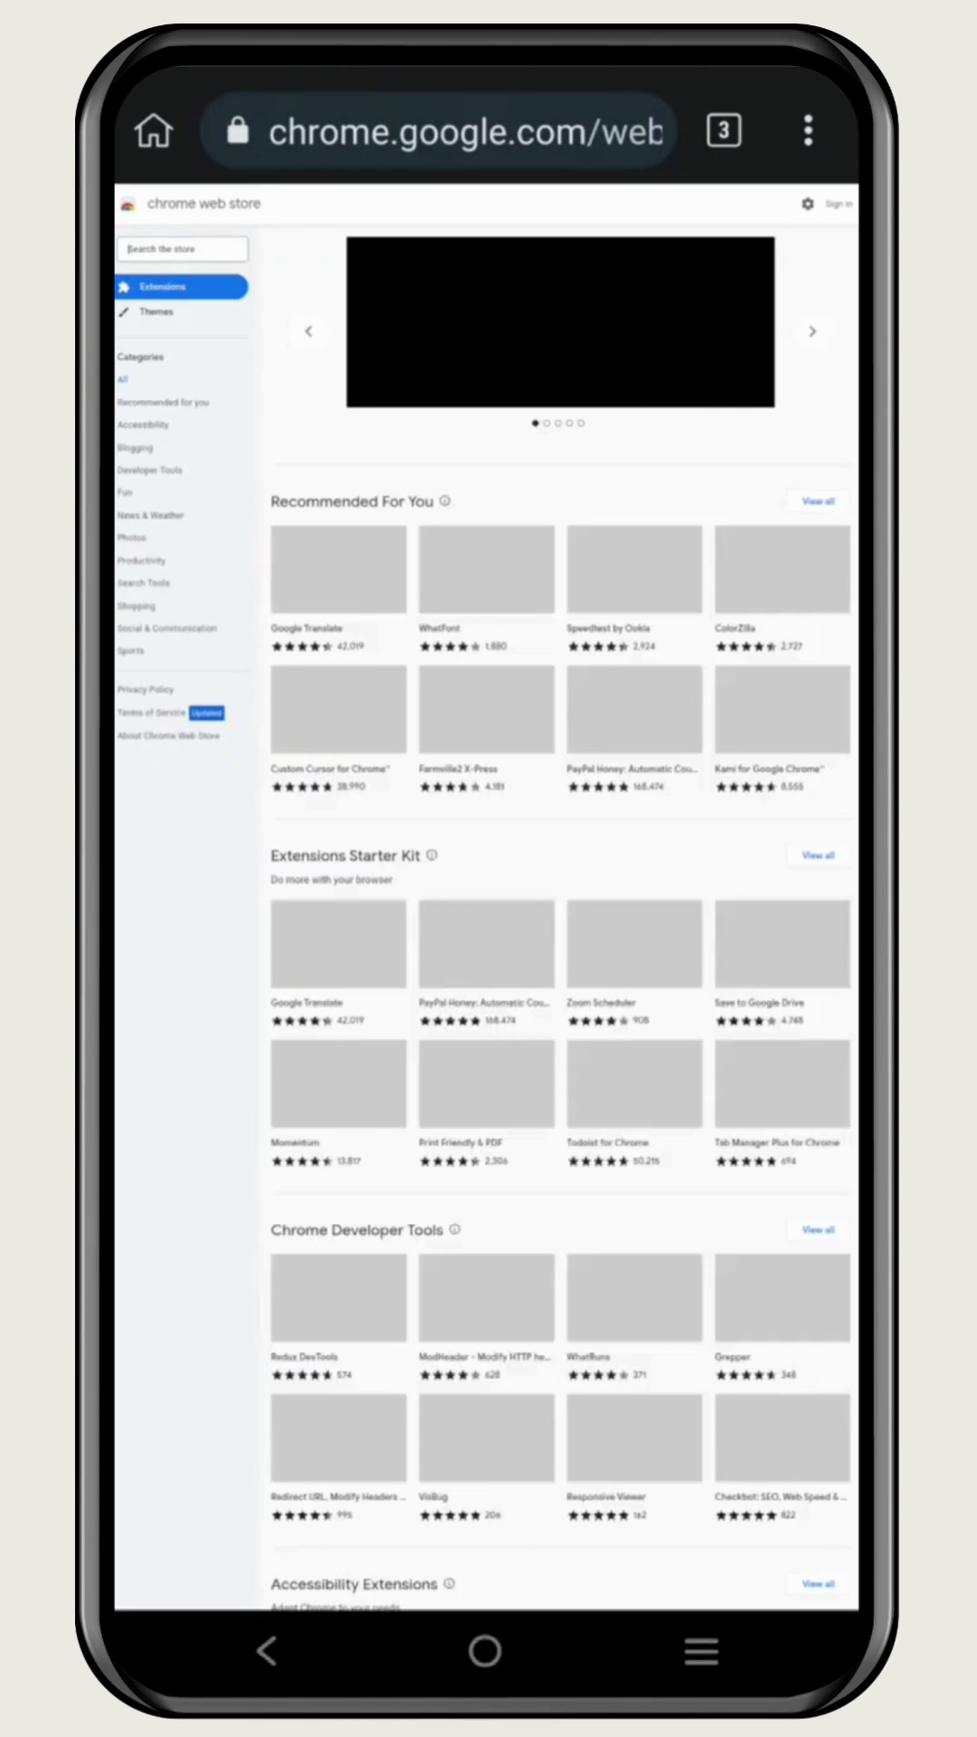
- Search the store for 'Metamask' and load the MetaMask extension's page
{"action": "scroll", "scroll_direction": "down", "scroll_amount": 3}
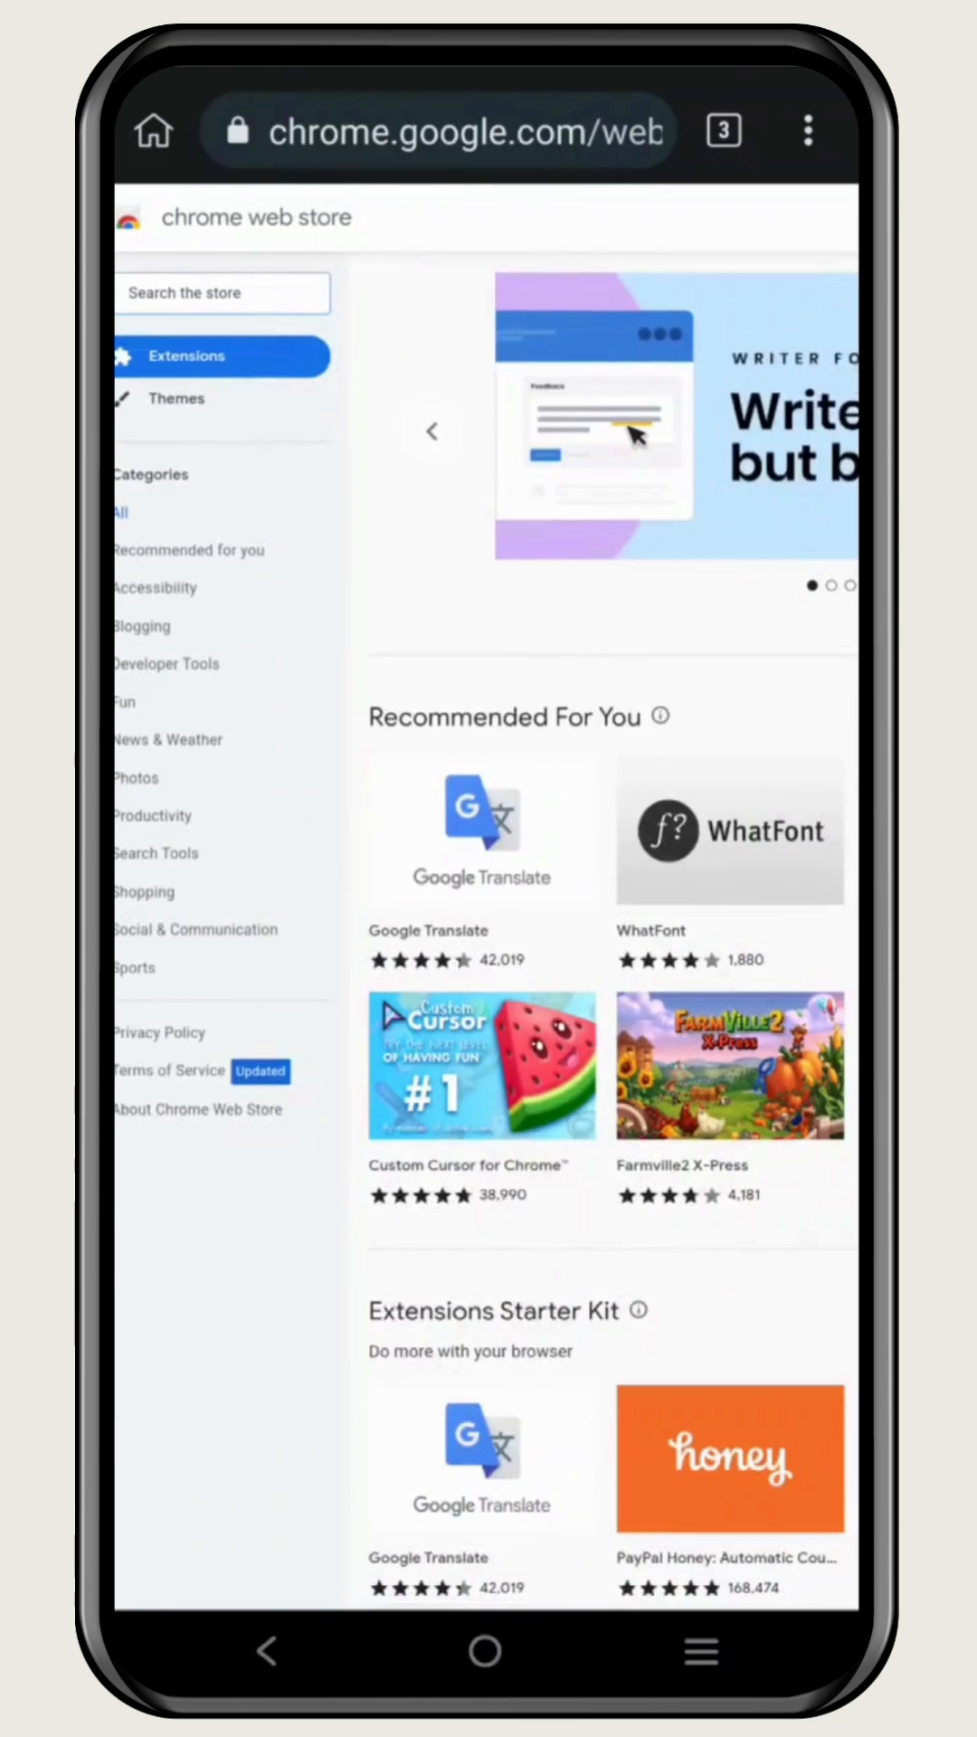
{"action": "type", "text": "Metamask"}
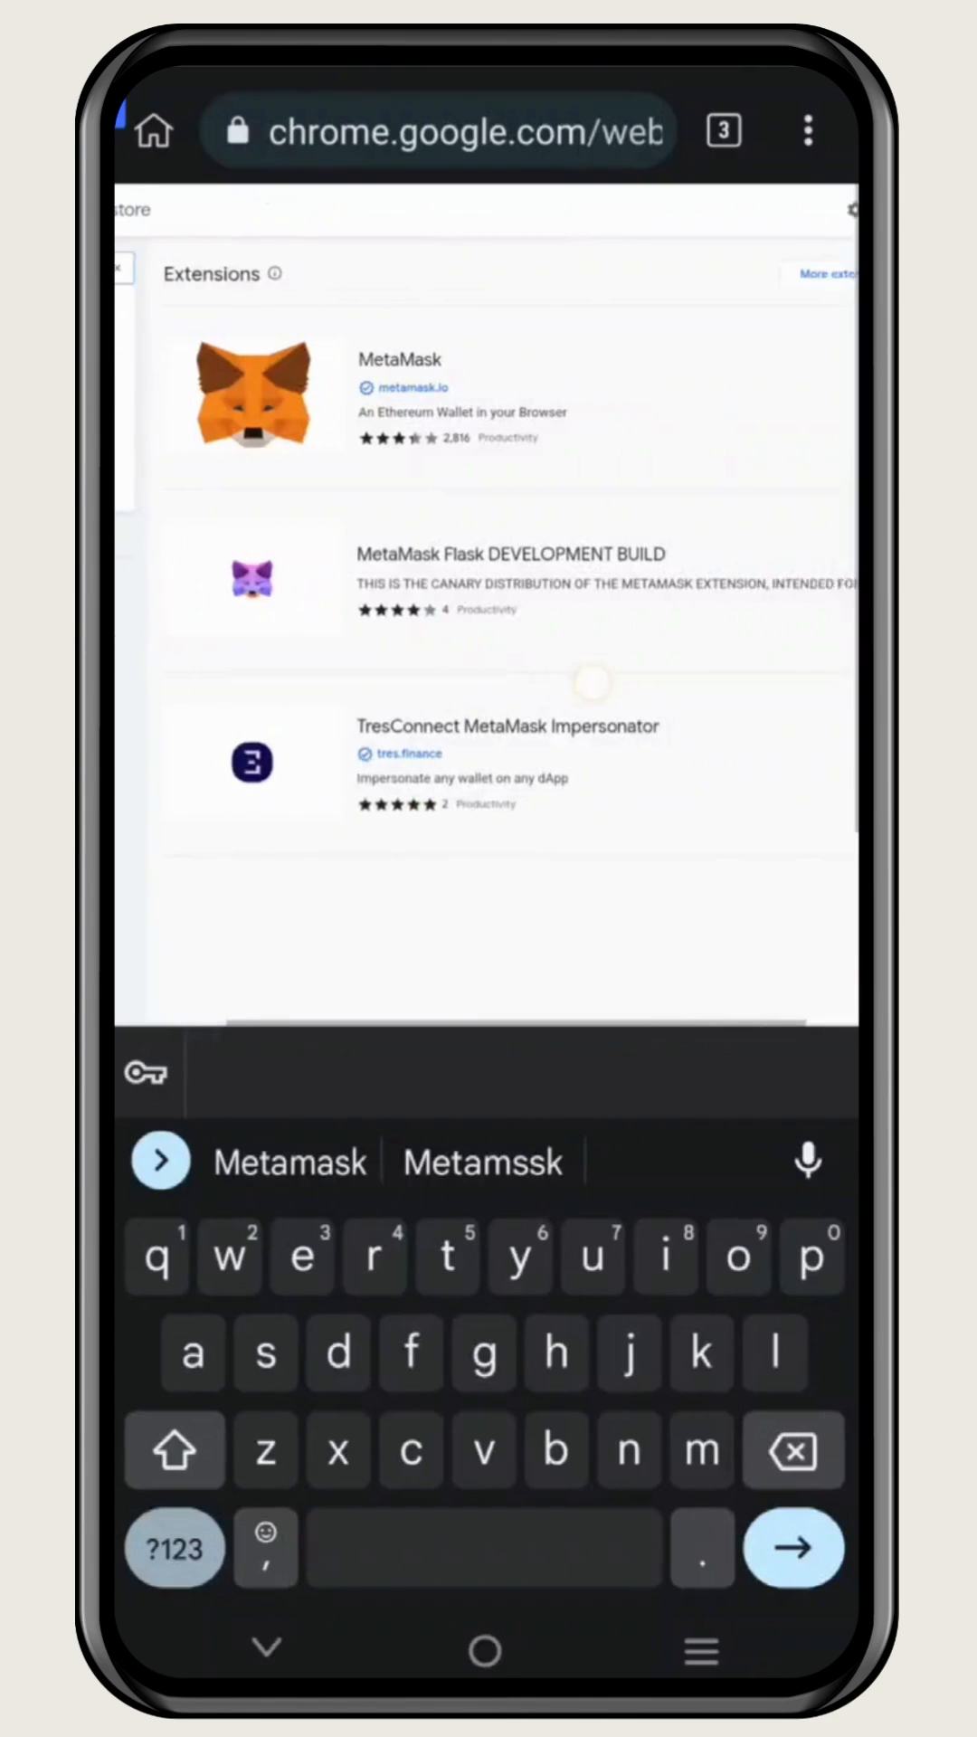
{"action": "left_click", "coordinate": [793, 1547]}
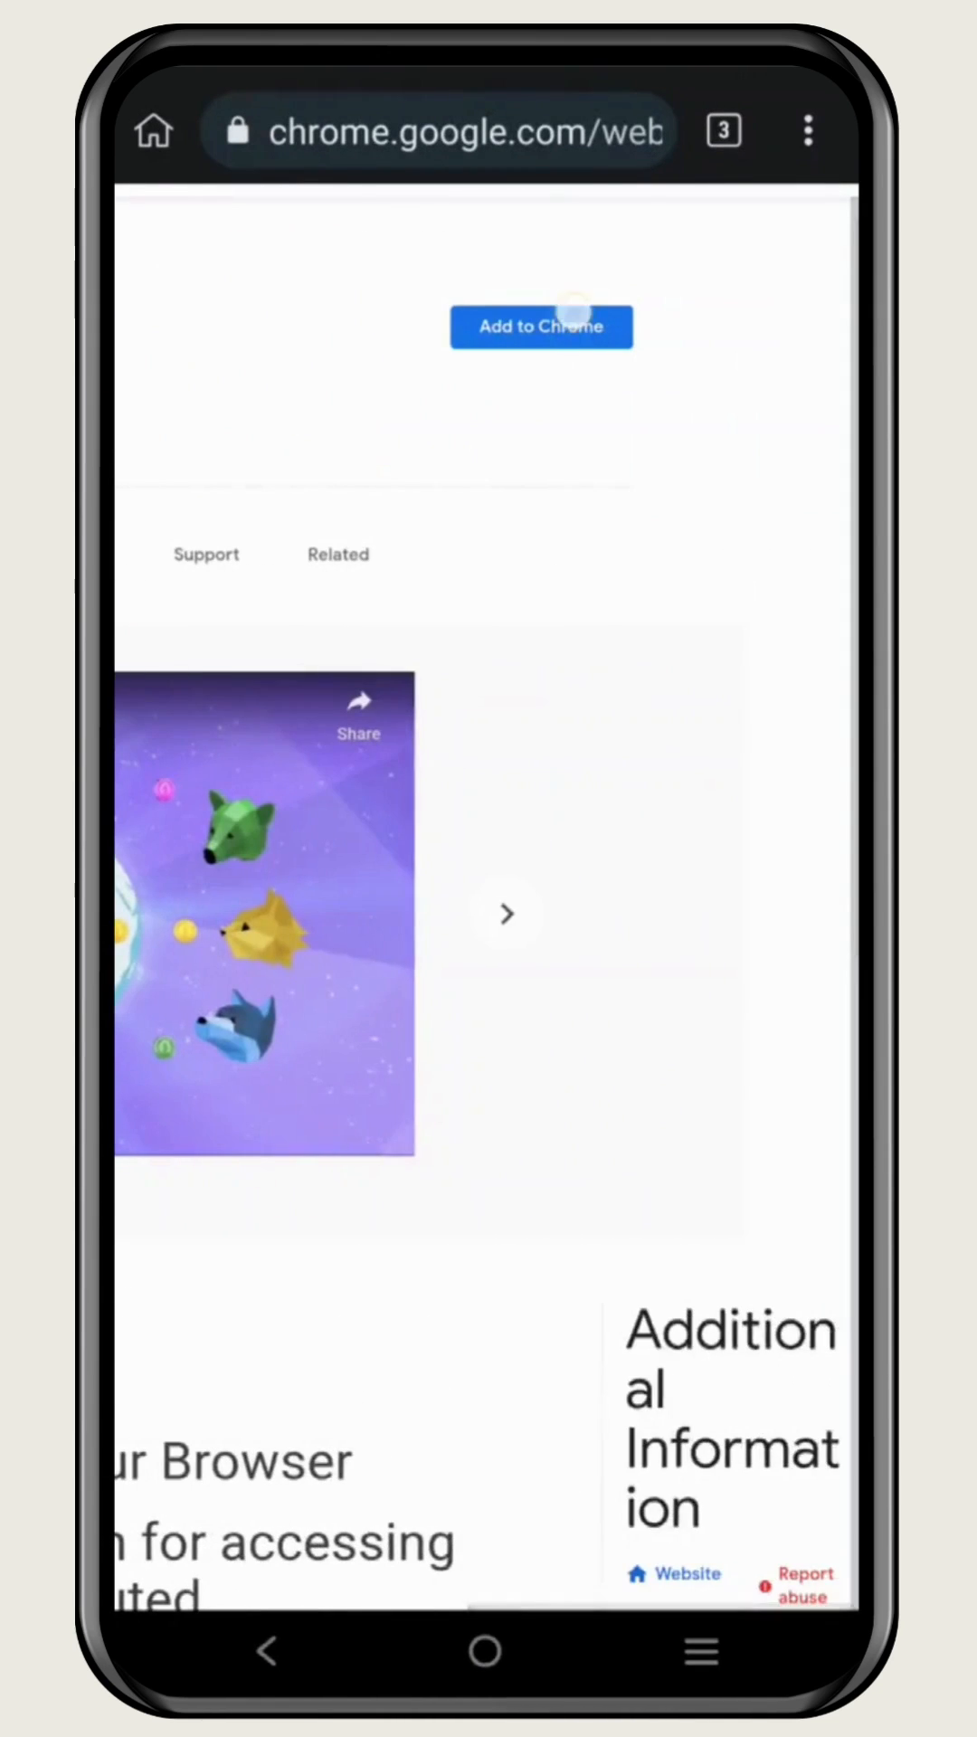
- Add MetaMask to the browser, approving its requested permissions in the Add "MetaMask"? dialog
{"action": "left_click", "coordinate": [540, 326]}
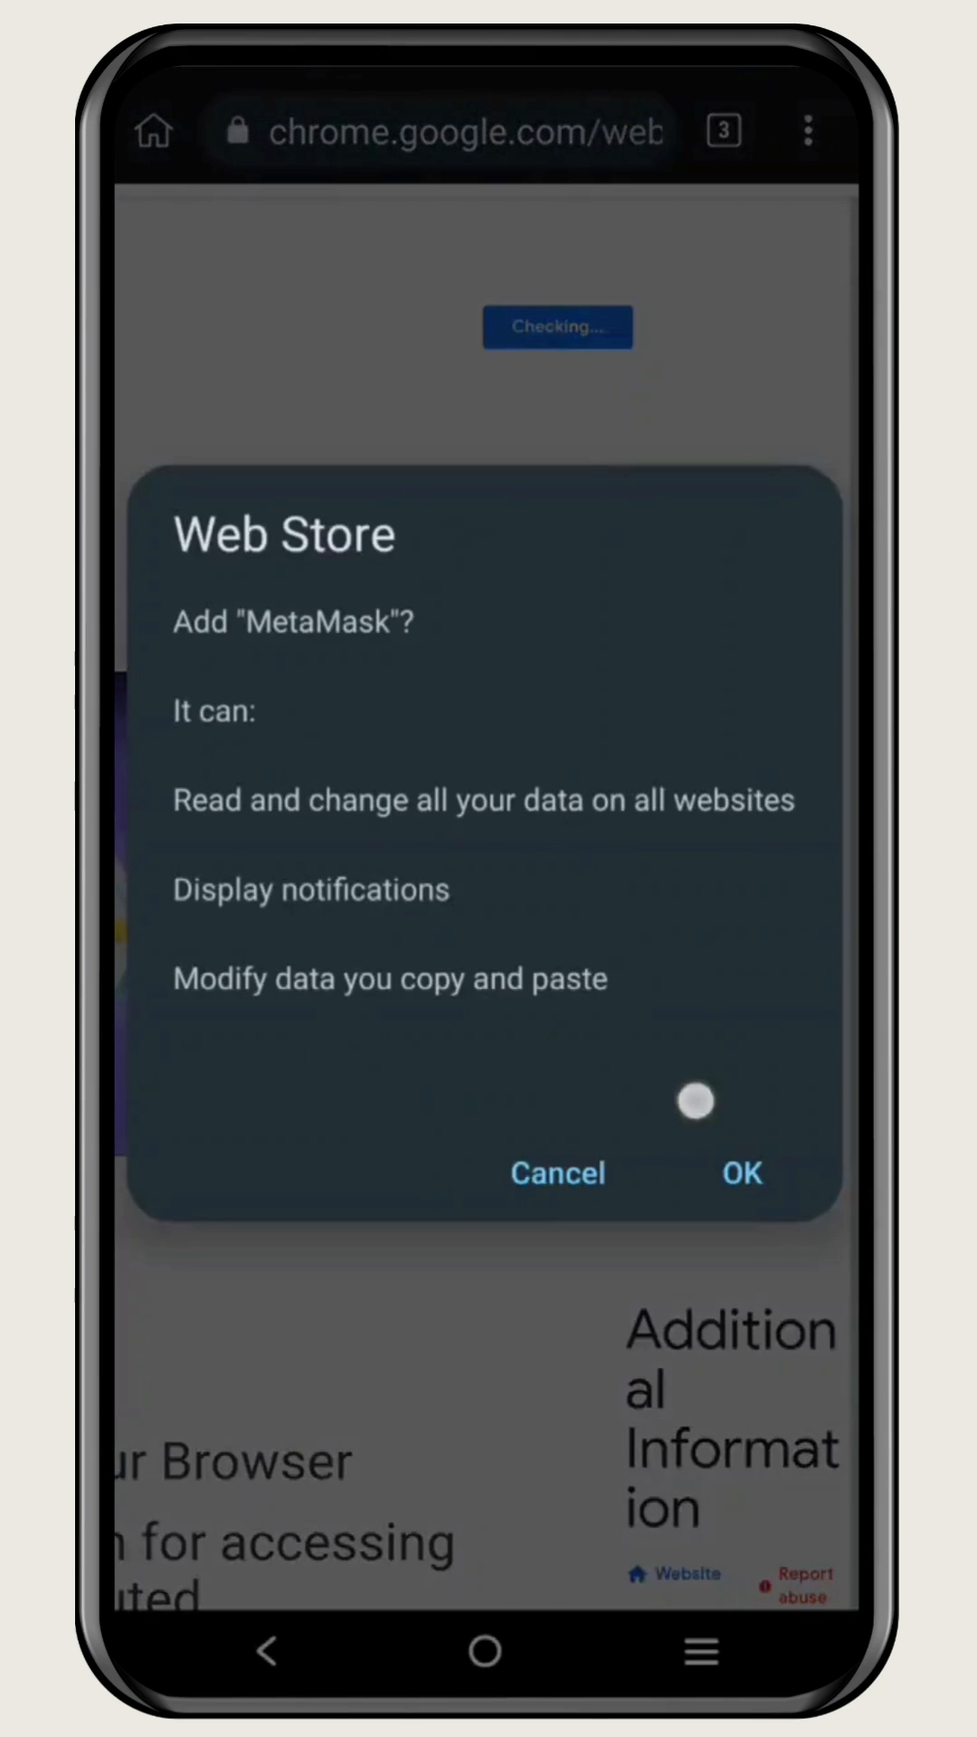
{"action": "left_click", "coordinate": [558, 1172]}
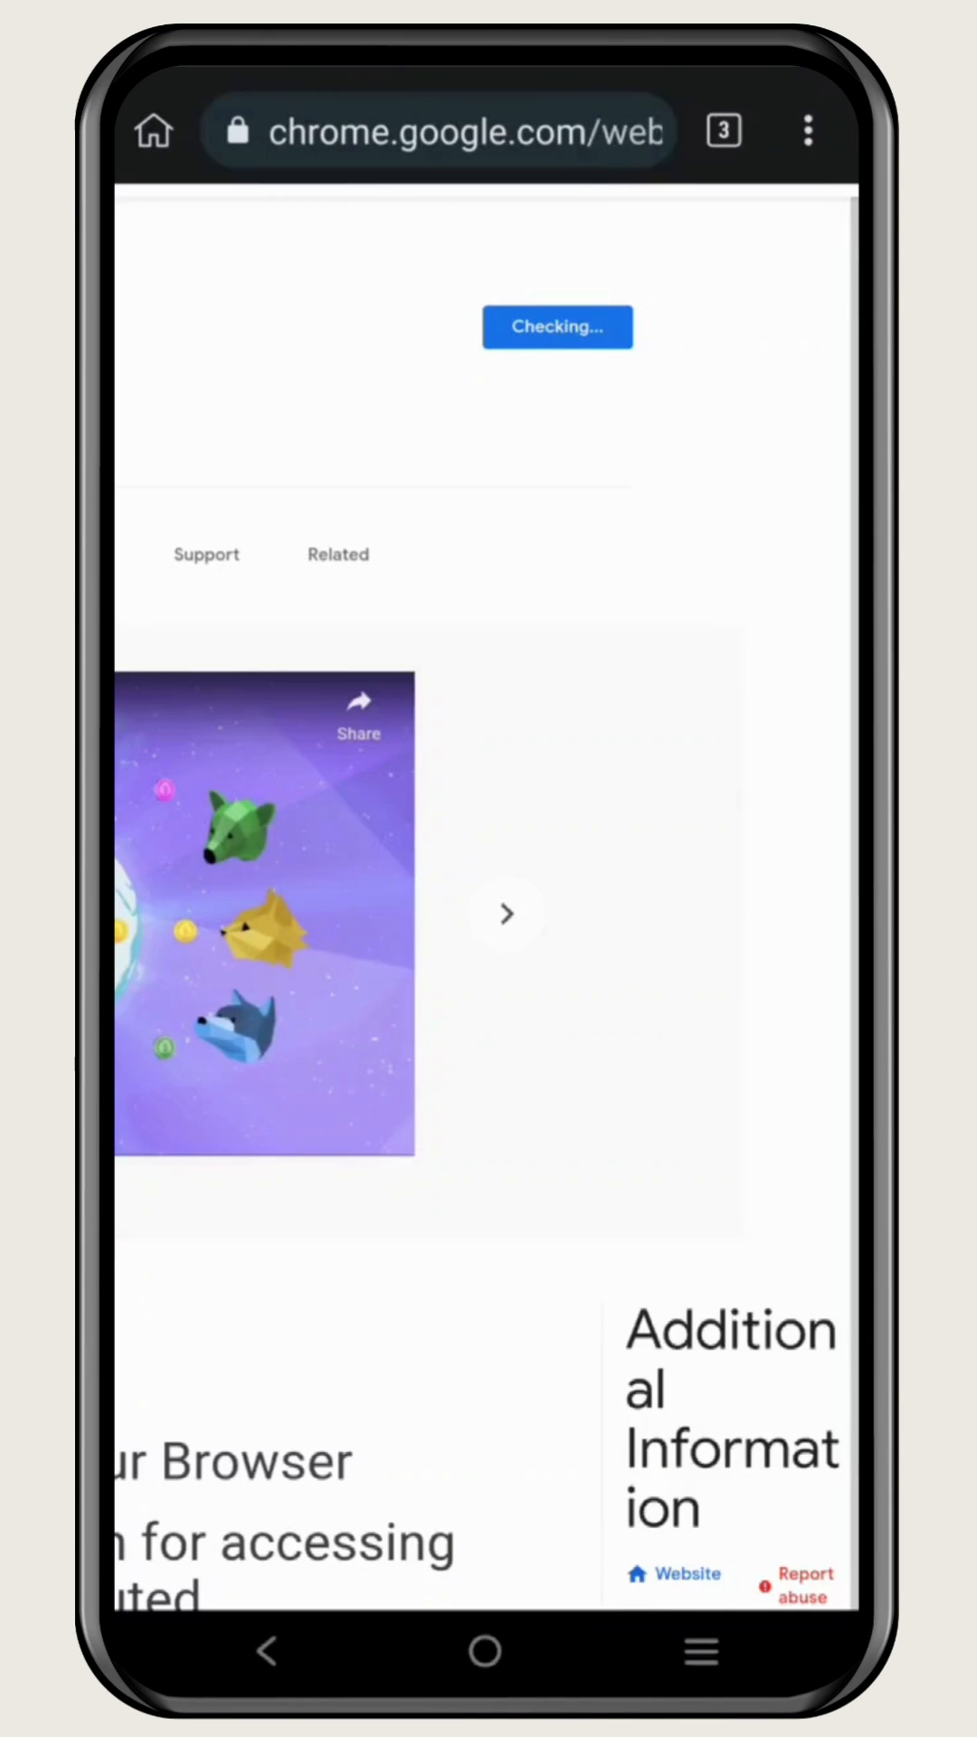
{"action": "scroll", "scroll_direction": "up", "scroll_amount": 3}
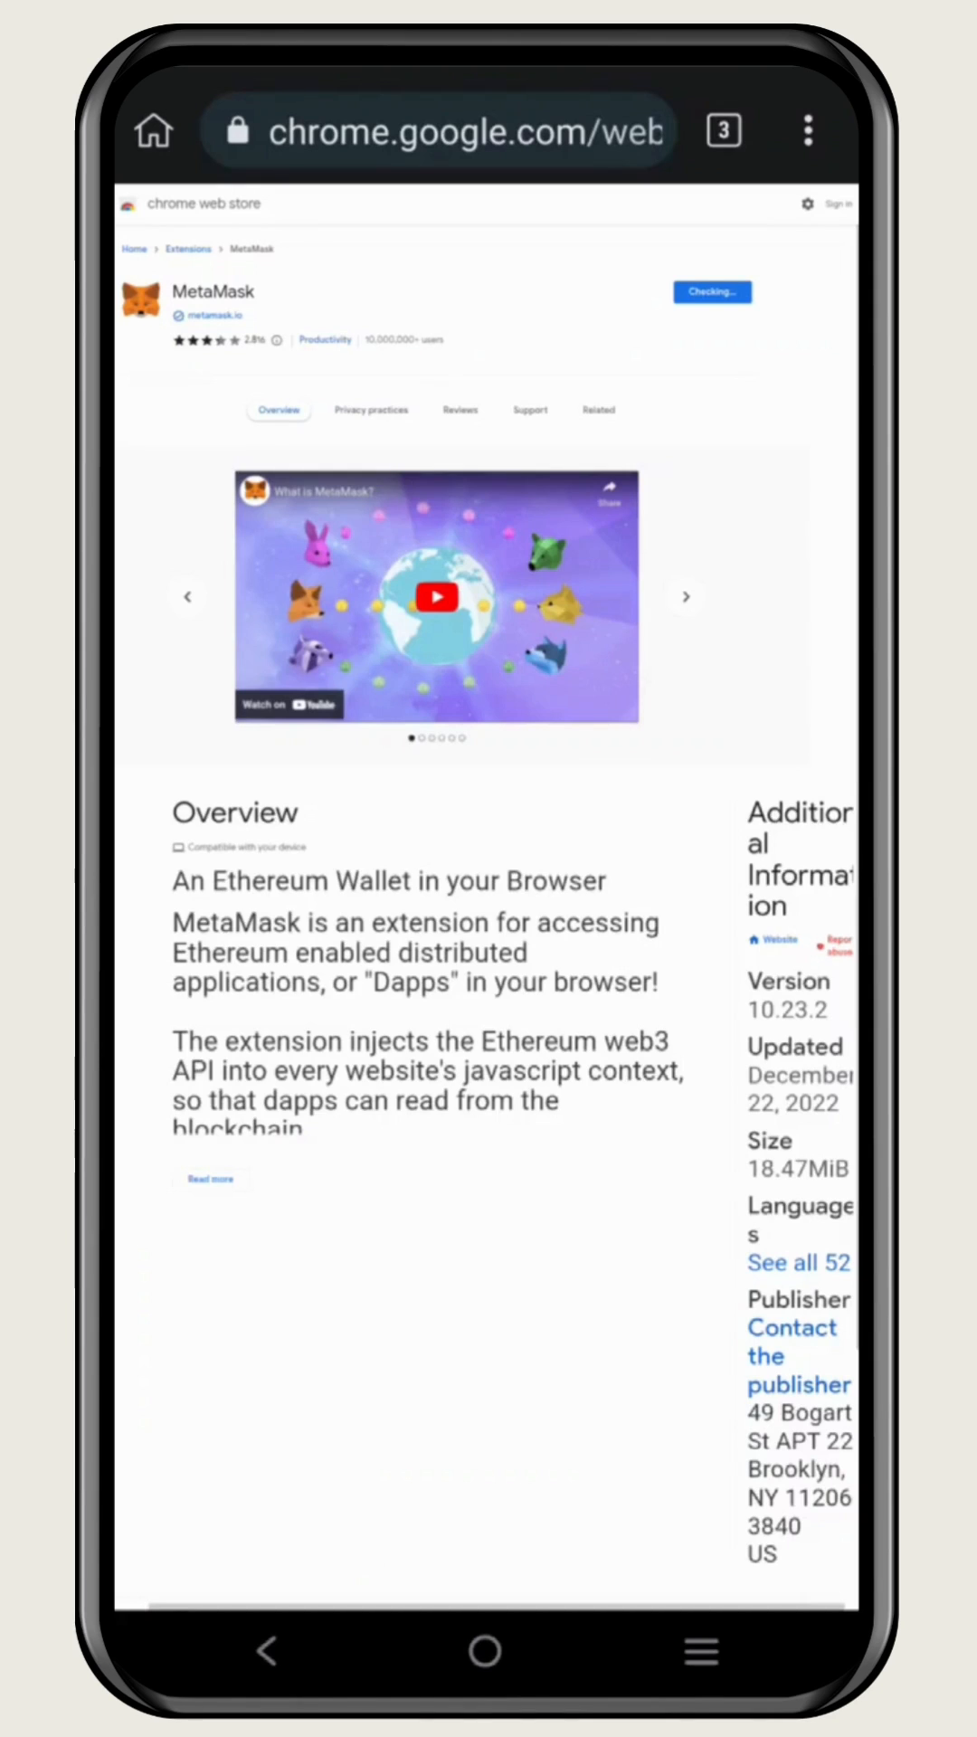
{"action": "left_click", "coordinate": [640, 411]}
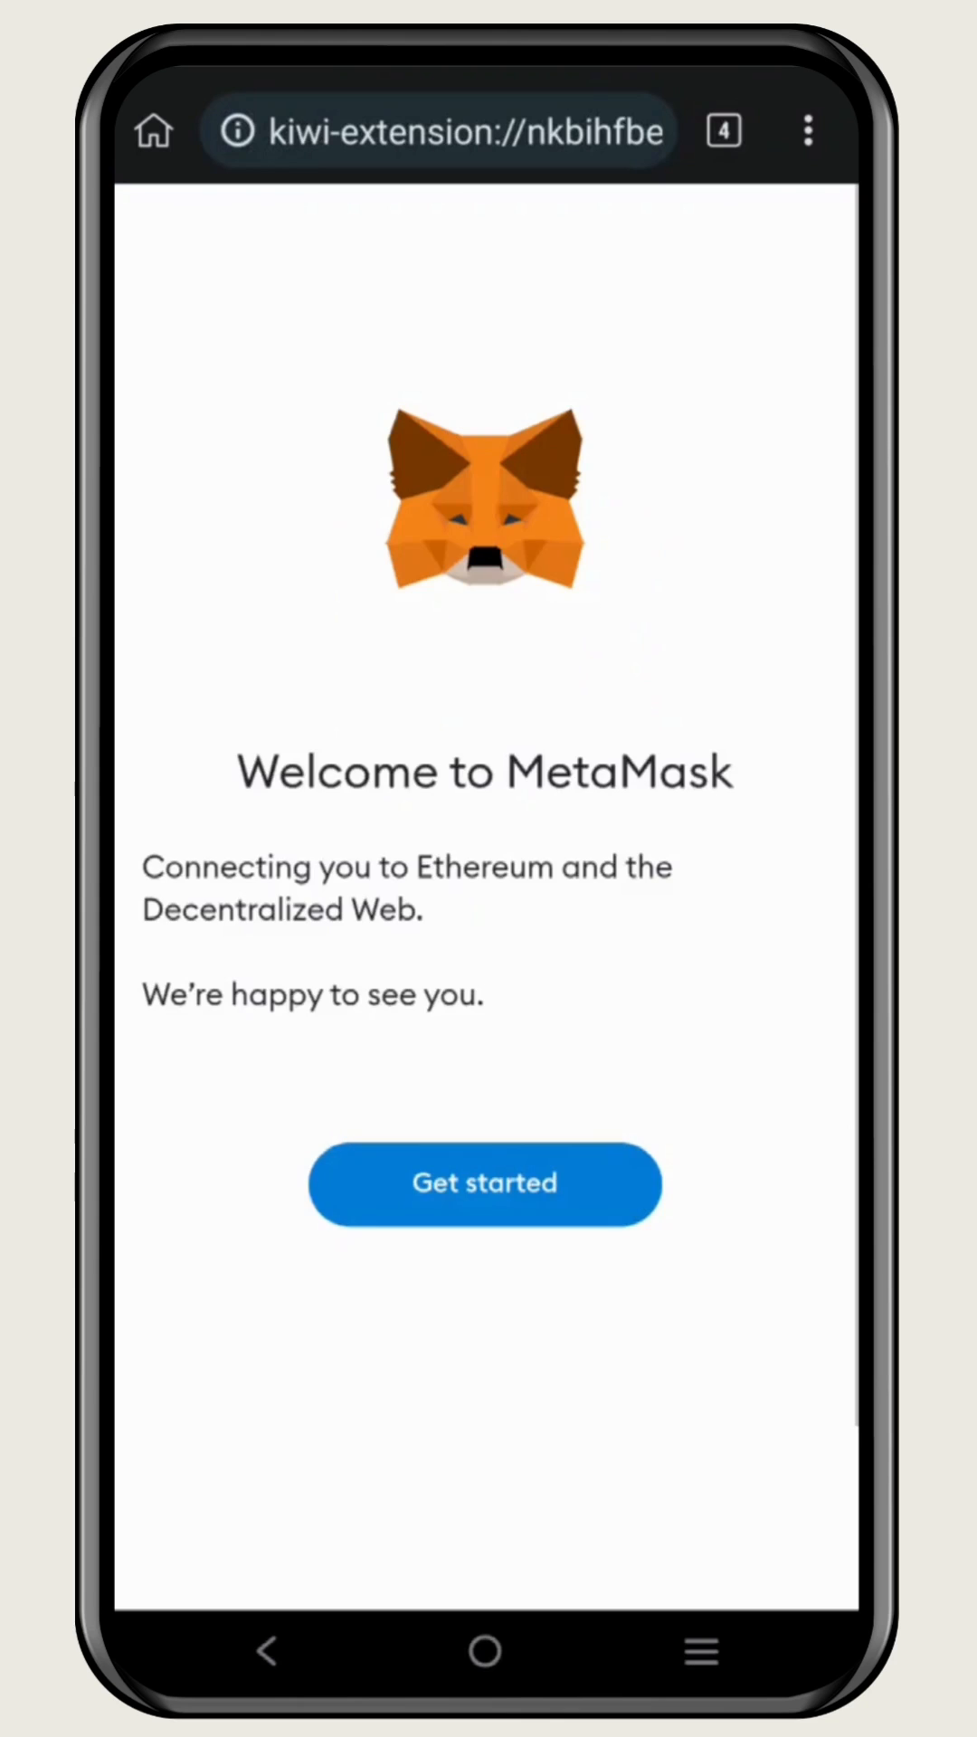
- Get started, answer the usage-data prompt, and create a new wallet with the entered password and terms accepted
{"action": "left_click", "coordinate": [485, 1181]}
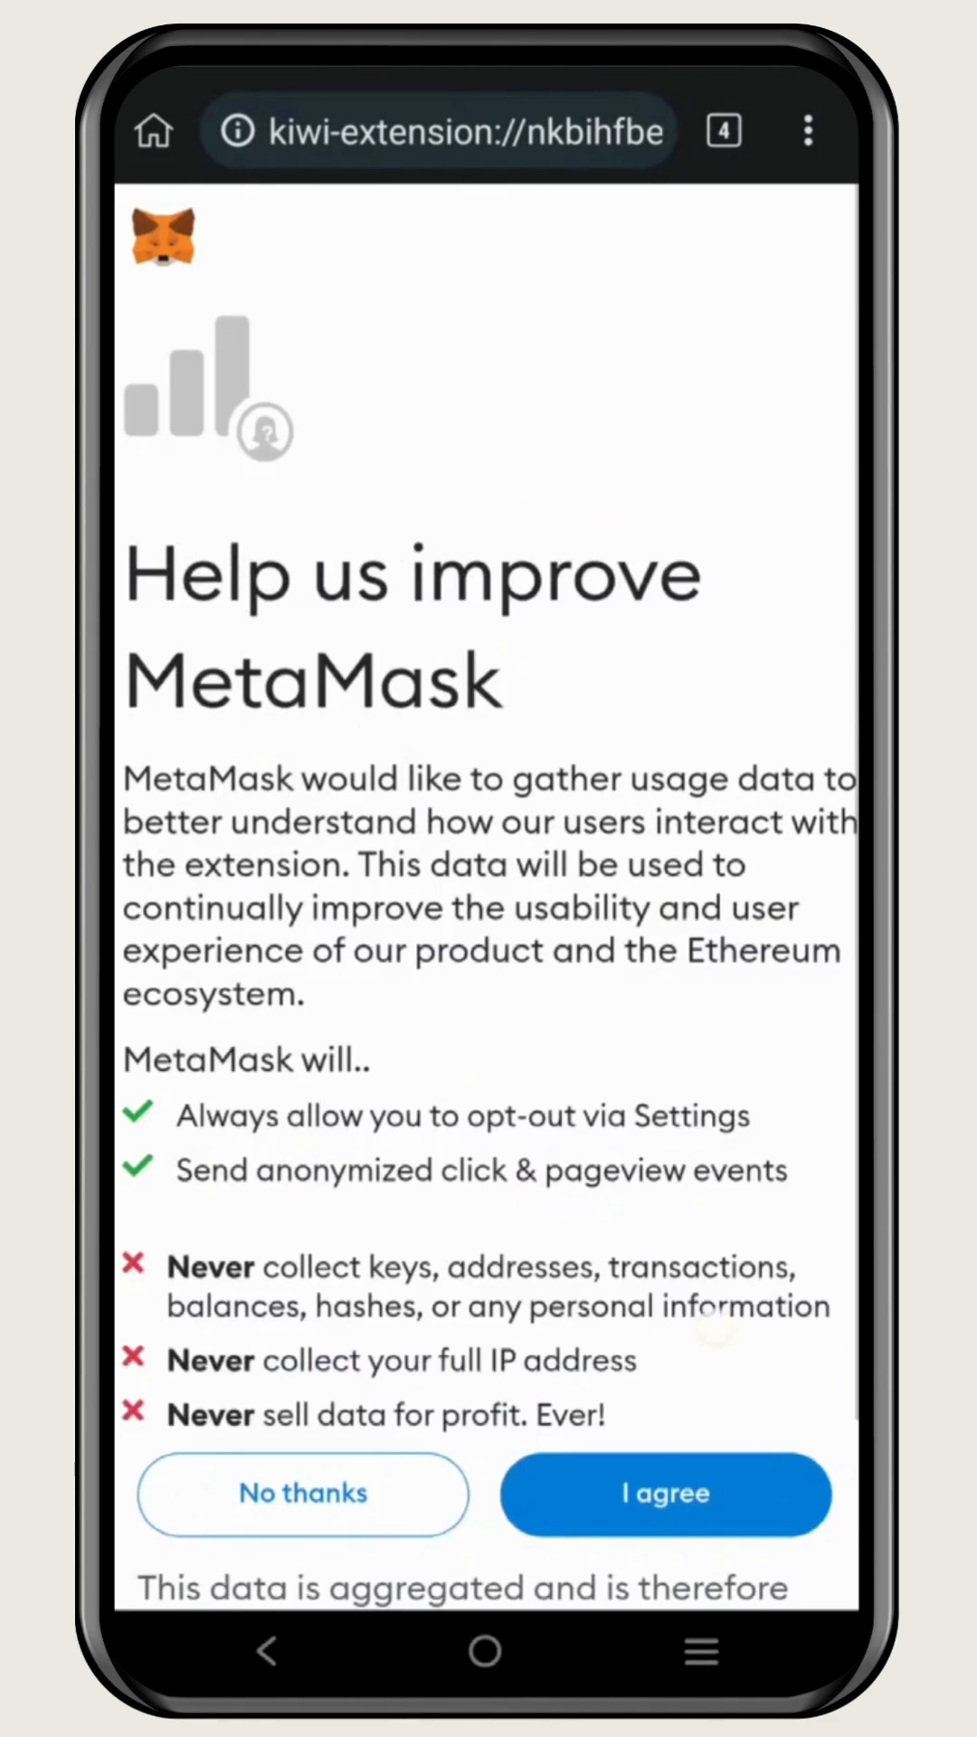
{"action": "left_click", "coordinate": [664, 1493]}
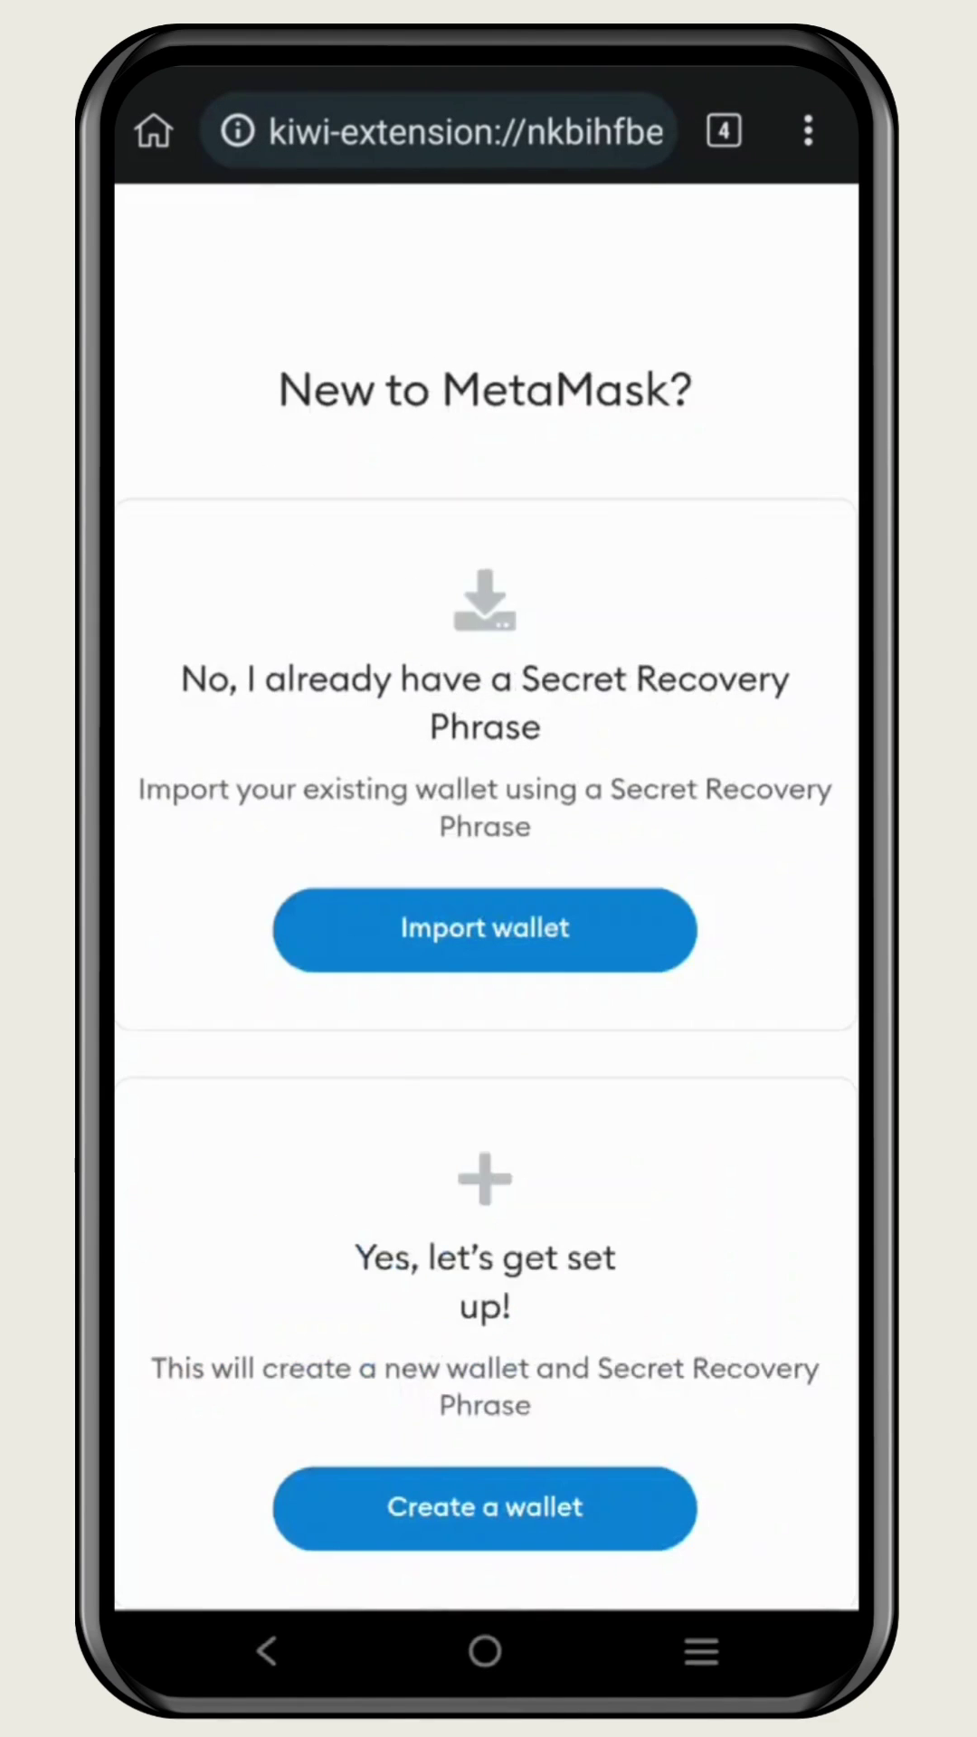
{"action": "left_click", "coordinate": [485, 1507]}
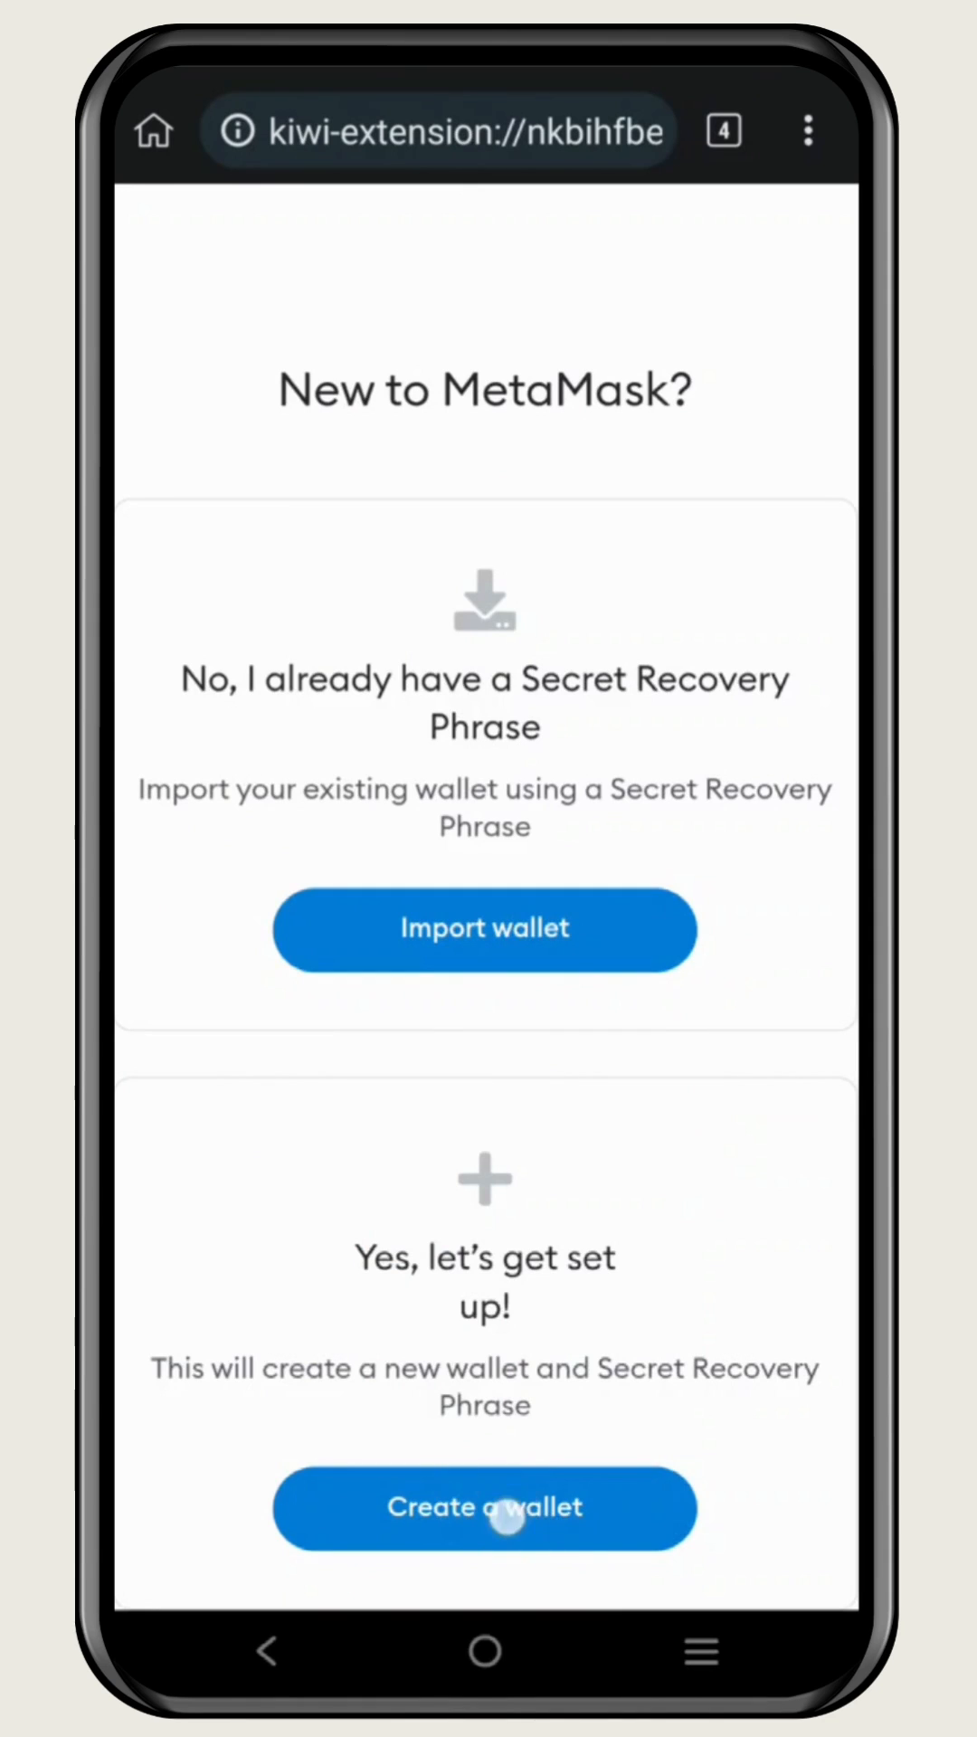
{"action": "left_click", "coordinate": [485, 1507]}
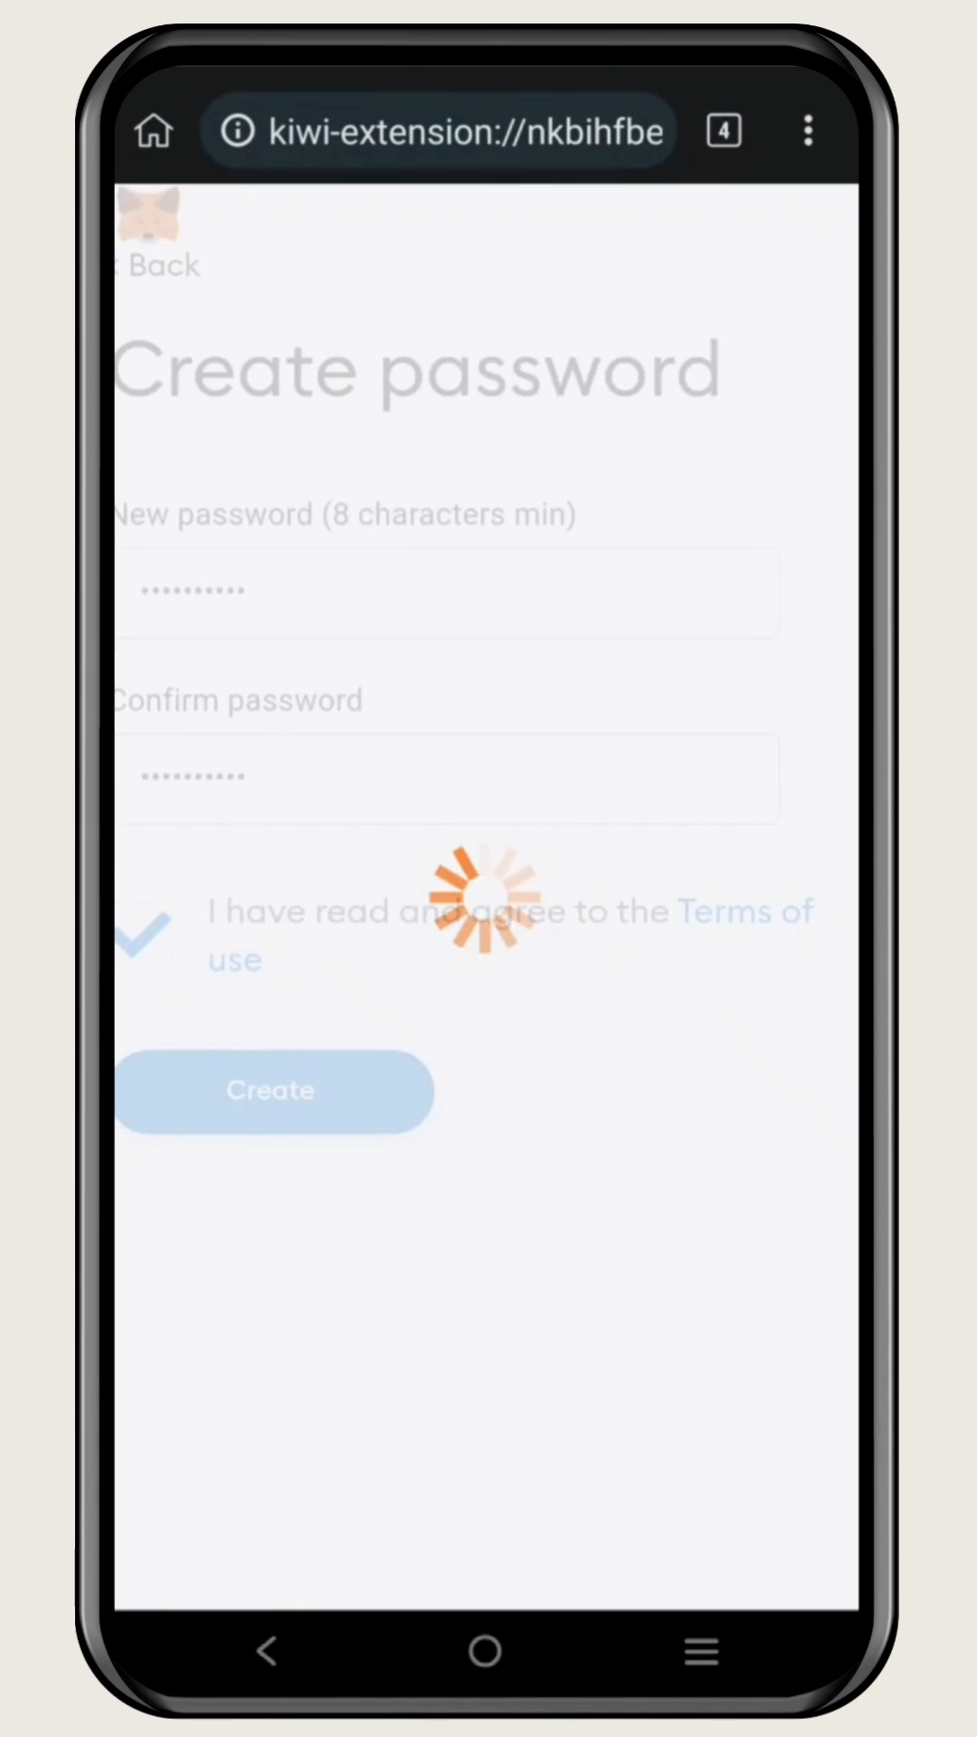
{"action": "left_click", "coordinate": [273, 1089]}
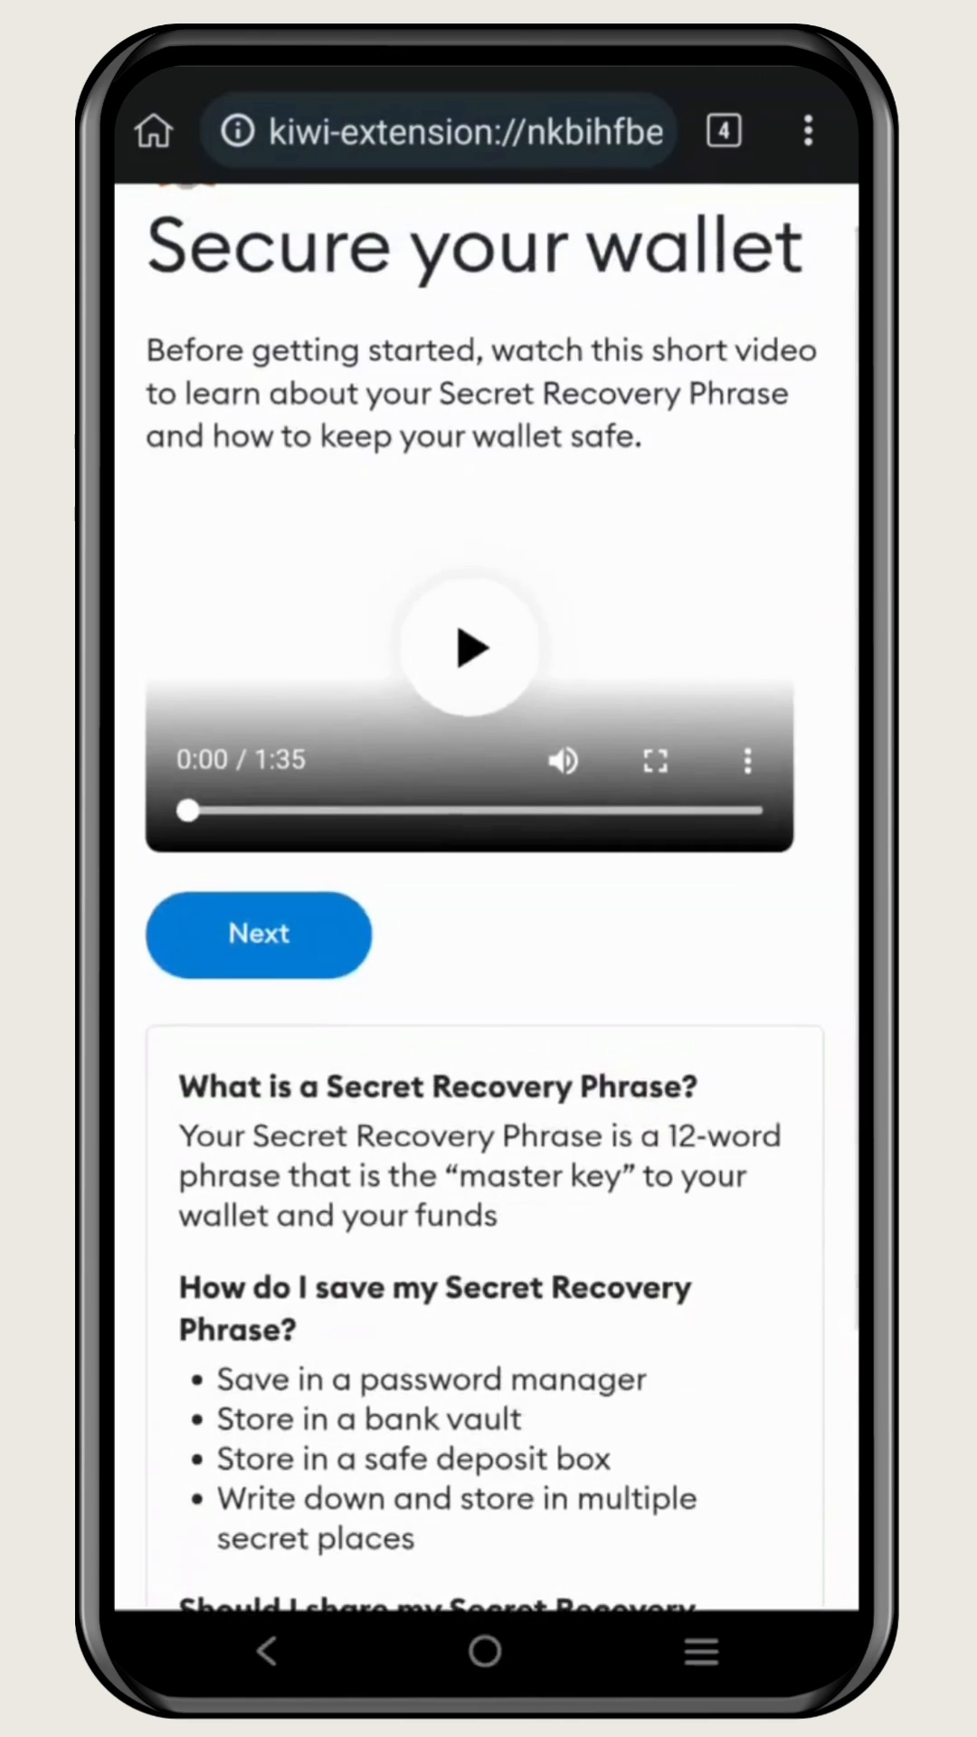
- Move past the recovery-phrase step so MetaMask's wallet home screen appears
{"action": "left_click", "coordinate": [259, 933]}
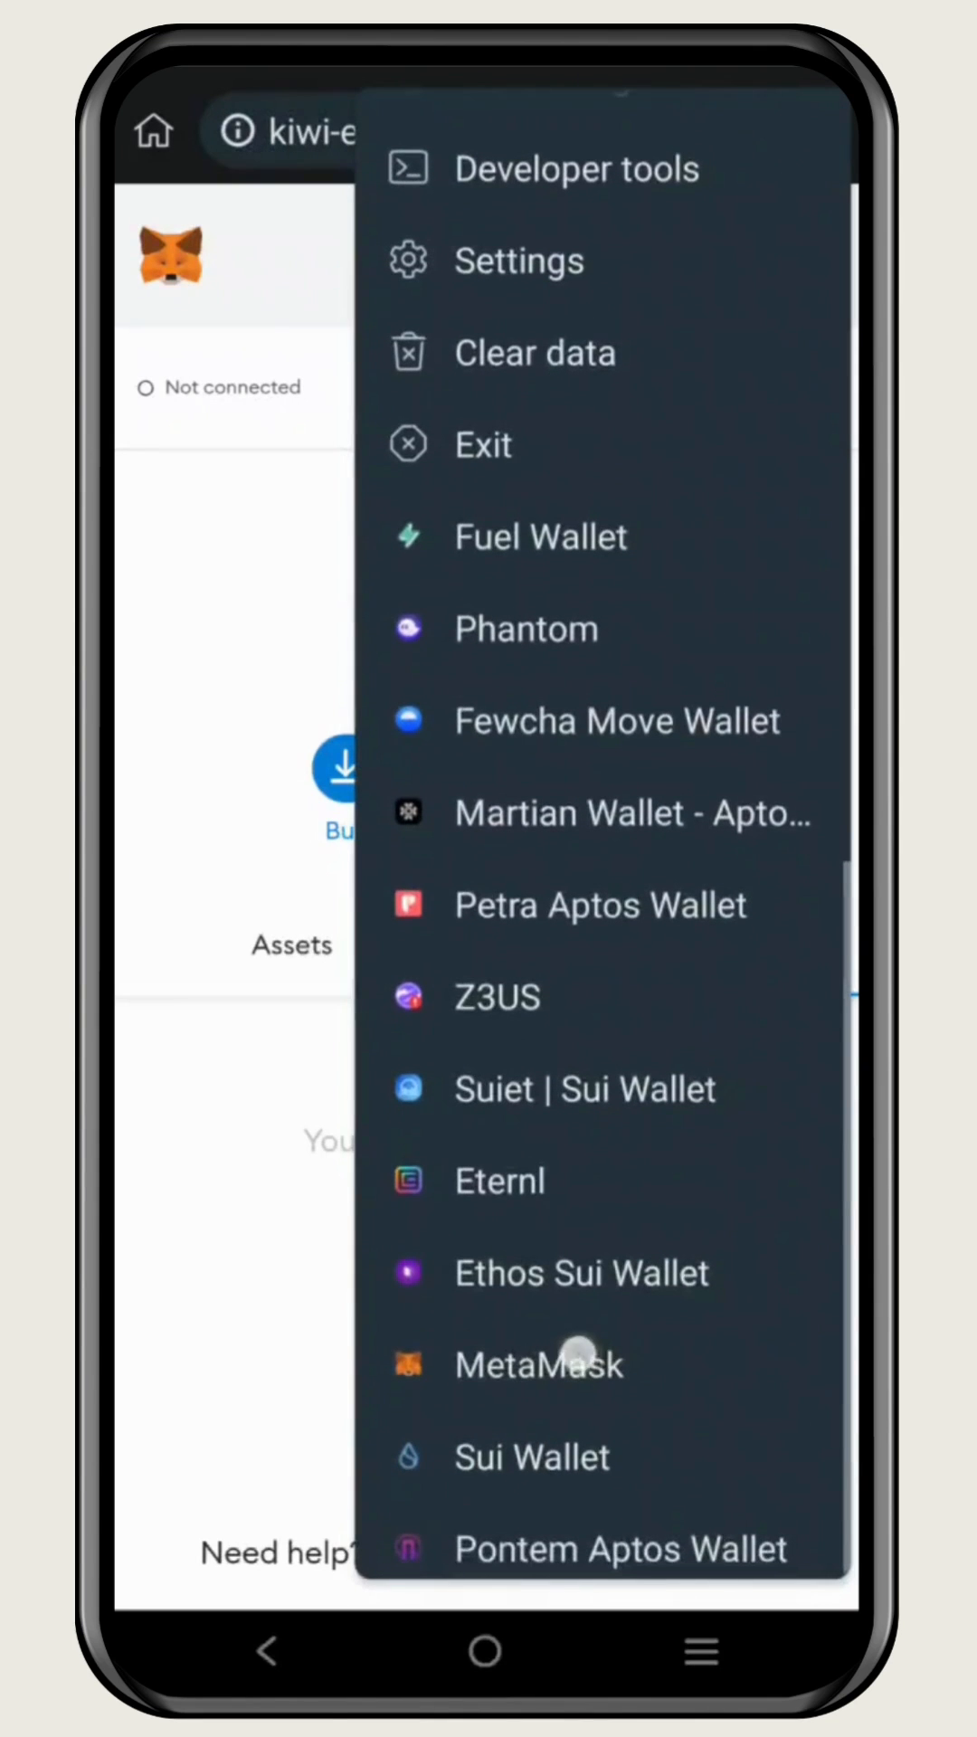
- Launch the MetaMask extension from the menu before visiting snapshot.org's Connect wallet dialog
{"action": "left_click", "coordinate": [540, 1364]}
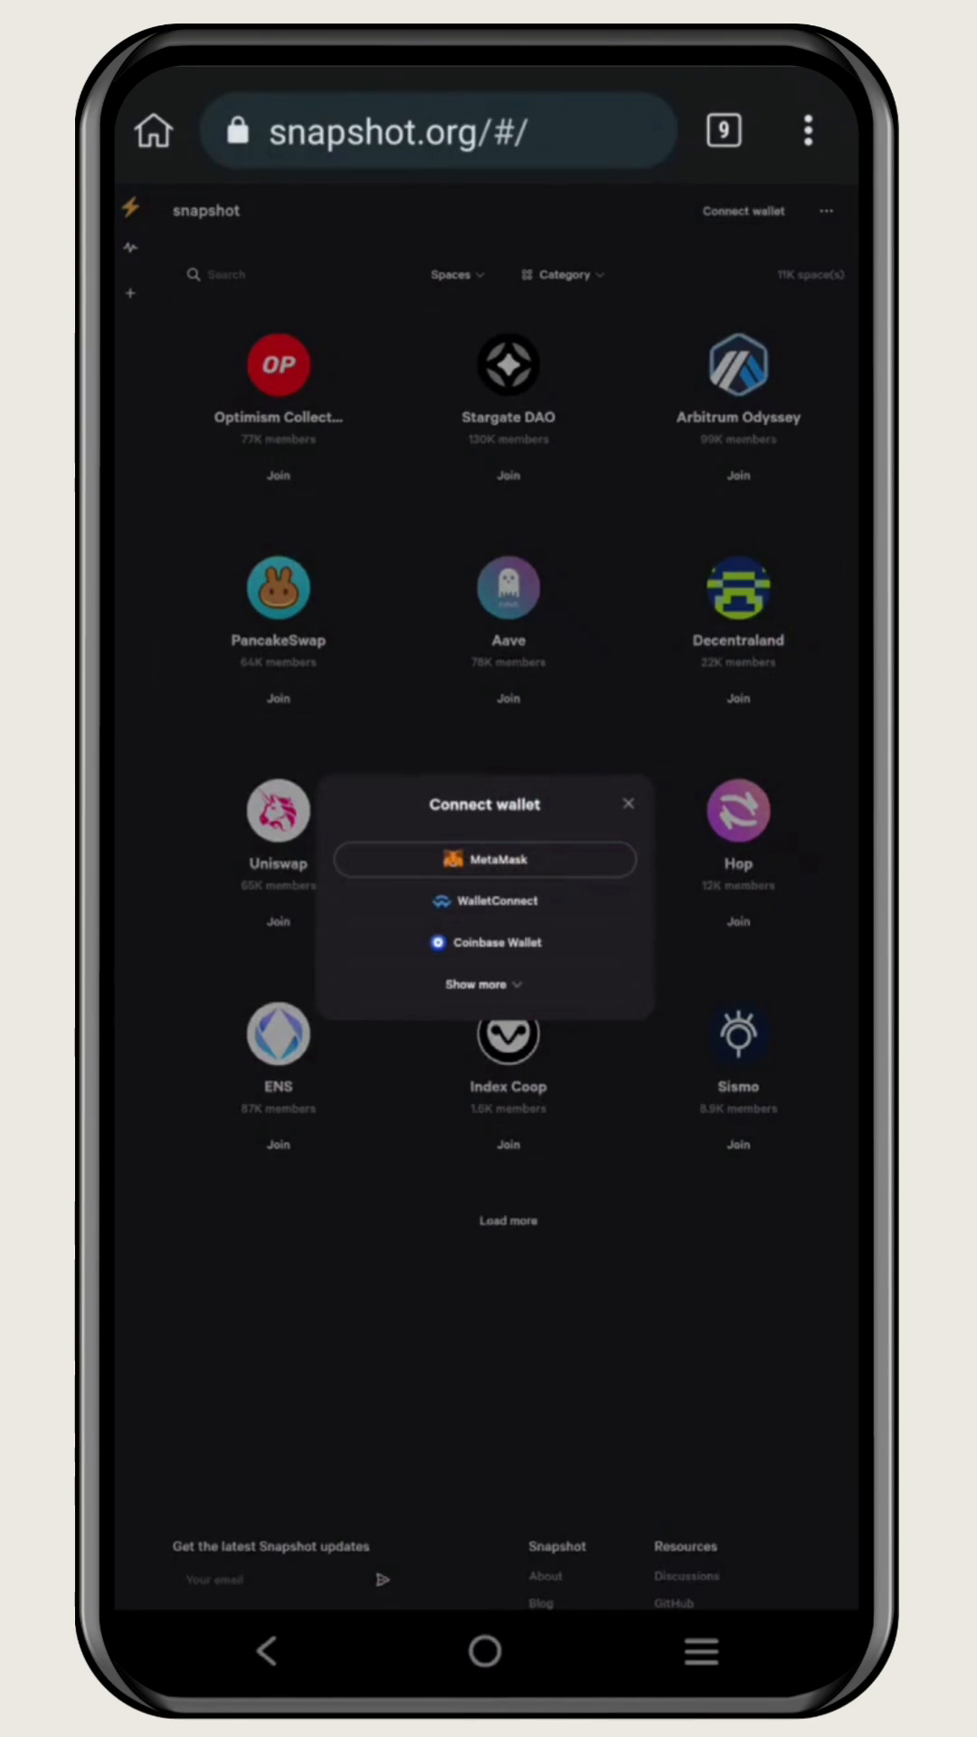
- Choose MetaMask in Snapshot's Connect wallet dialog to link the new wallet
{"action": "left_click", "coordinate": [628, 803]}
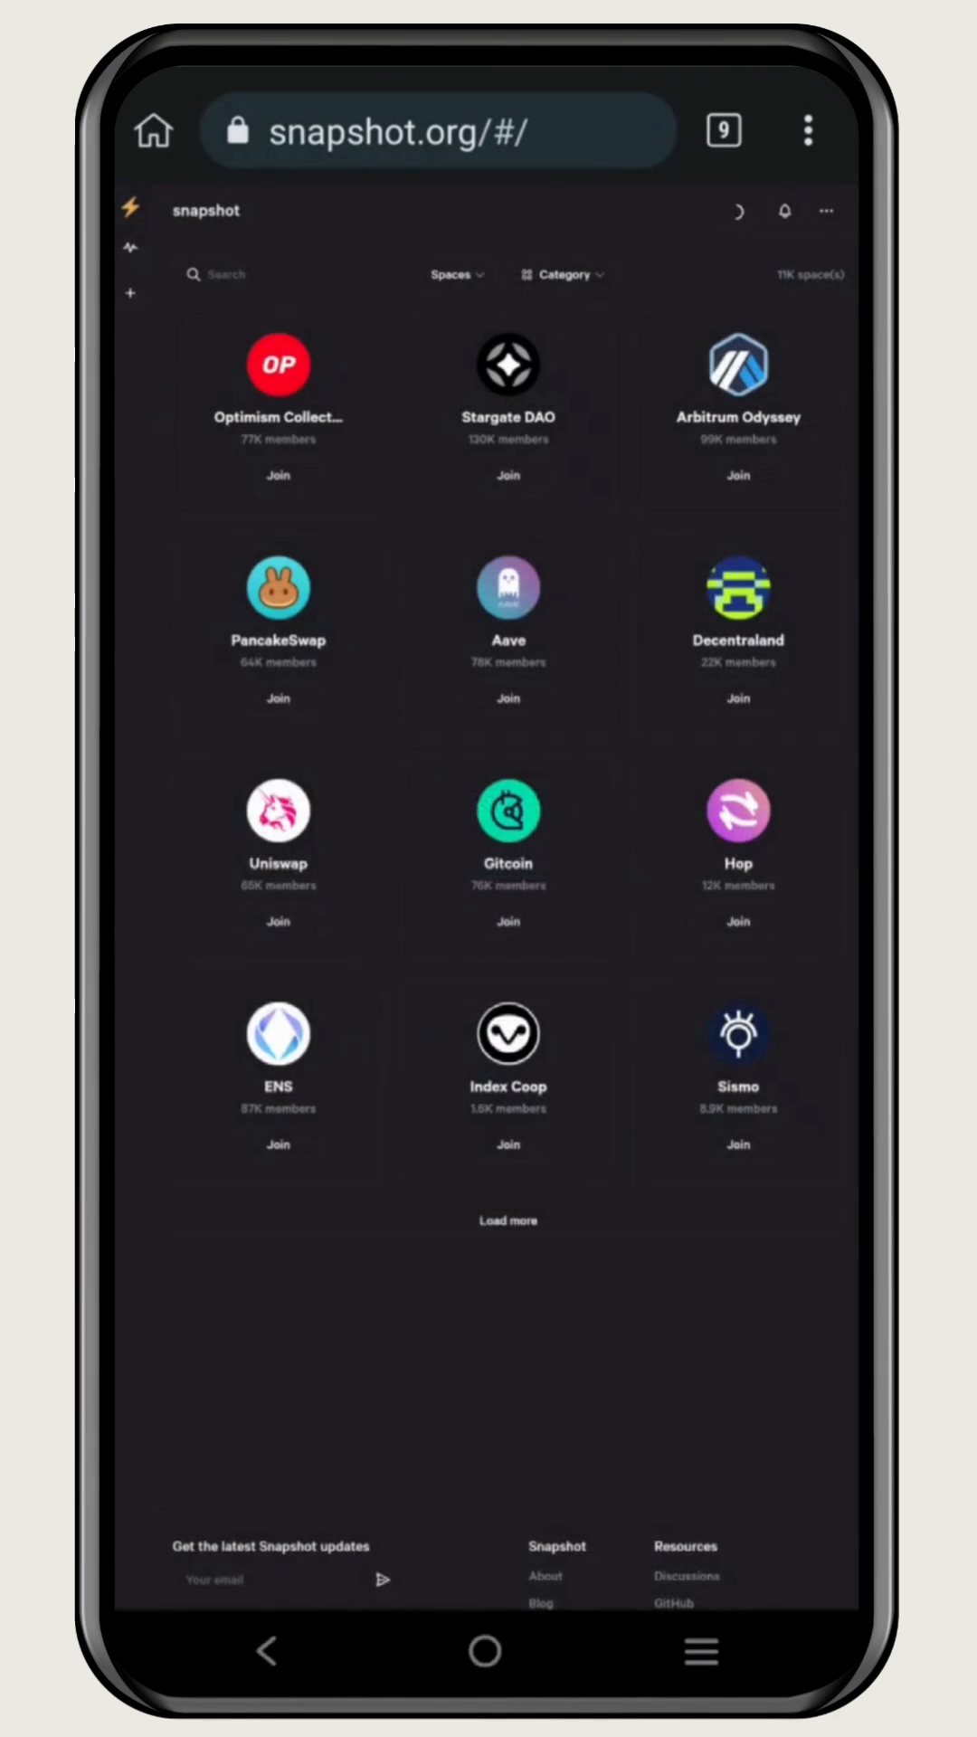